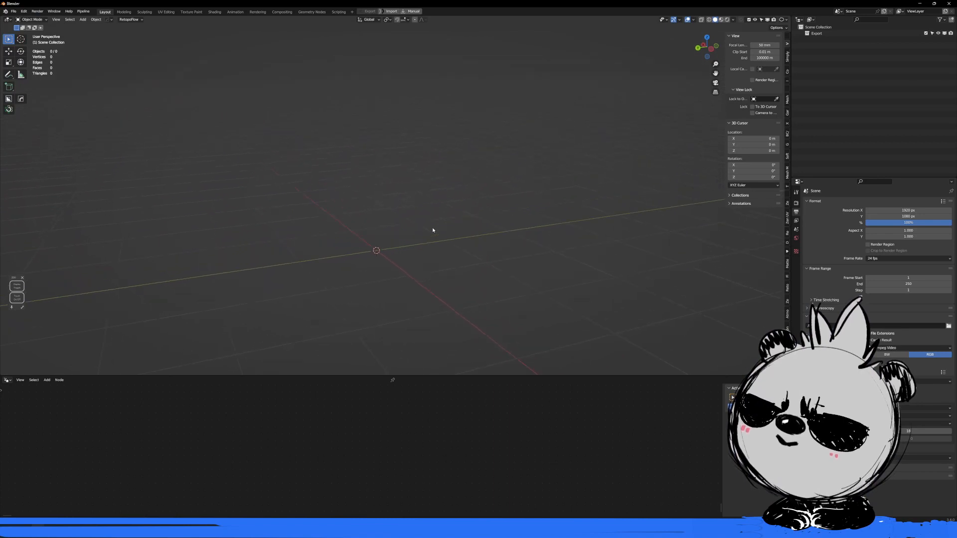
# Add a new plane object to the empty scene.
pyautogui.click(83, 19)
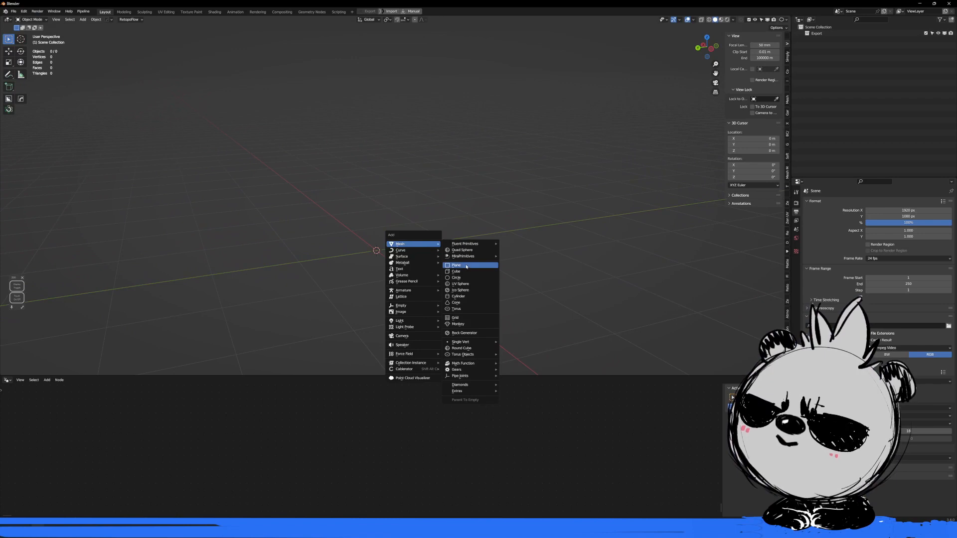
pyautogui.click(456, 264)
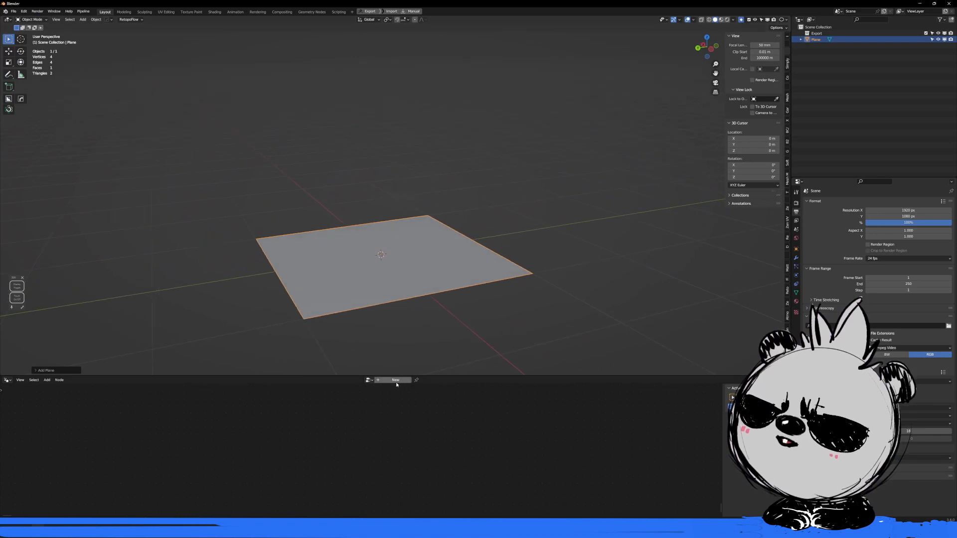
pyautogui.moveTo(395, 380)
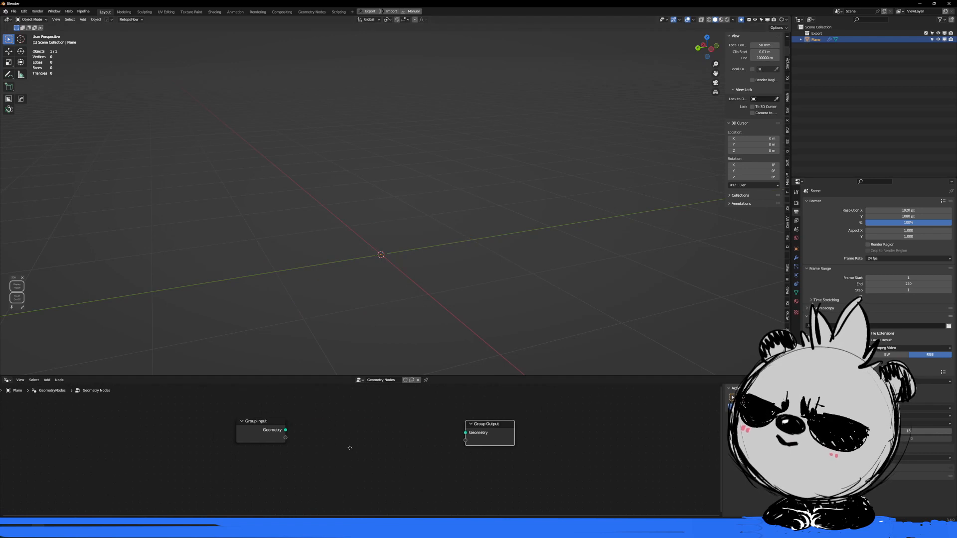
# Add an Ico Sphere primitive node and feed its mesh into Group Output.
pyautogui.click(47, 379)
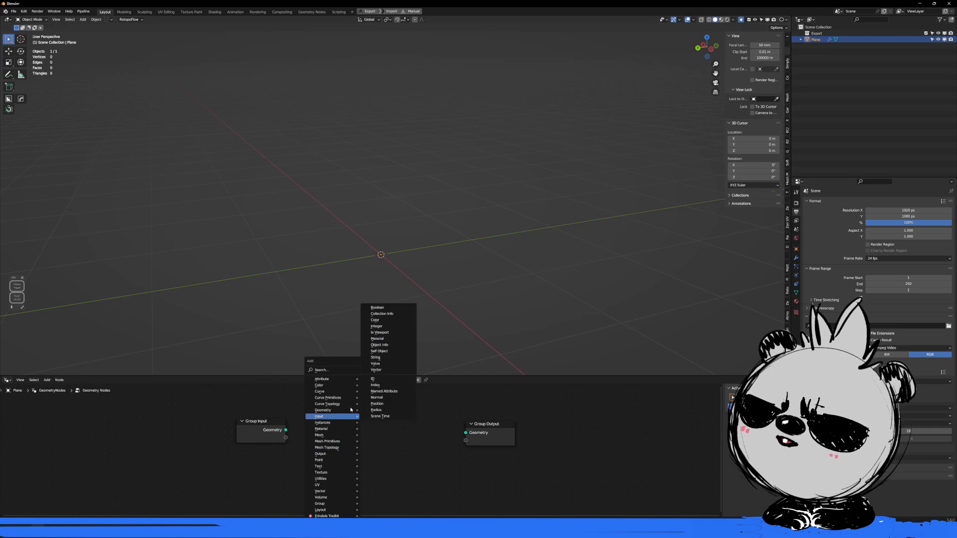
pyautogui.moveTo(318, 435)
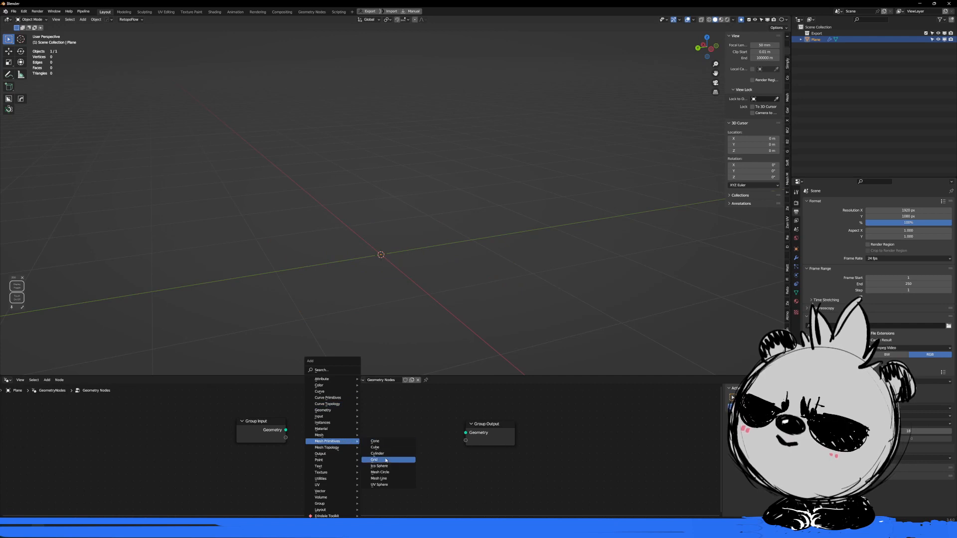
pyautogui.click(379, 465)
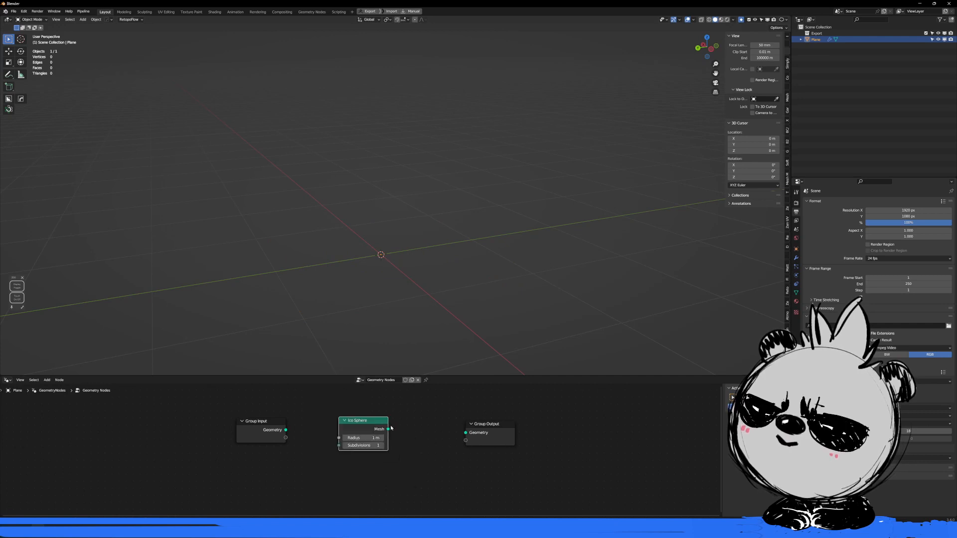
pyautogui.moveTo(388, 428); pyautogui.dragTo(465, 432)
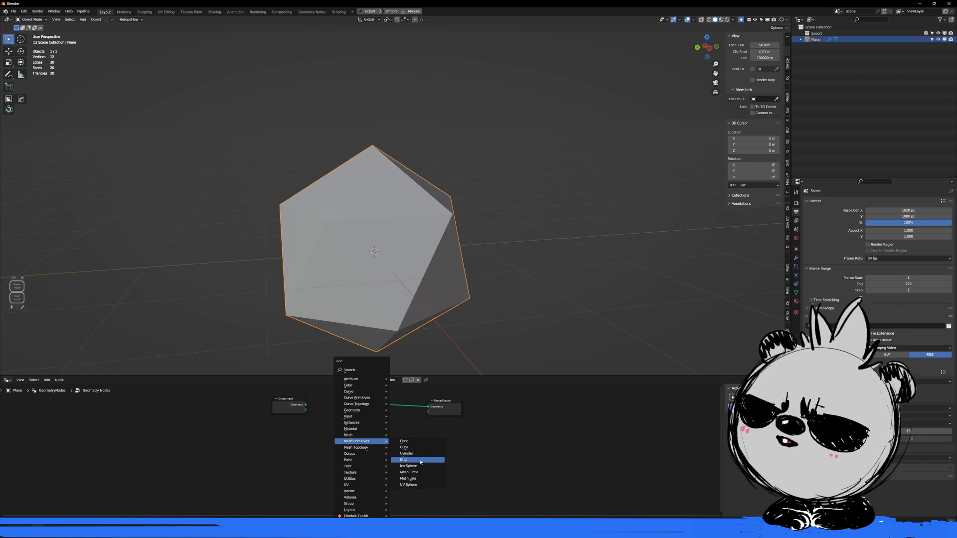
pyautogui.moveTo(417, 484)
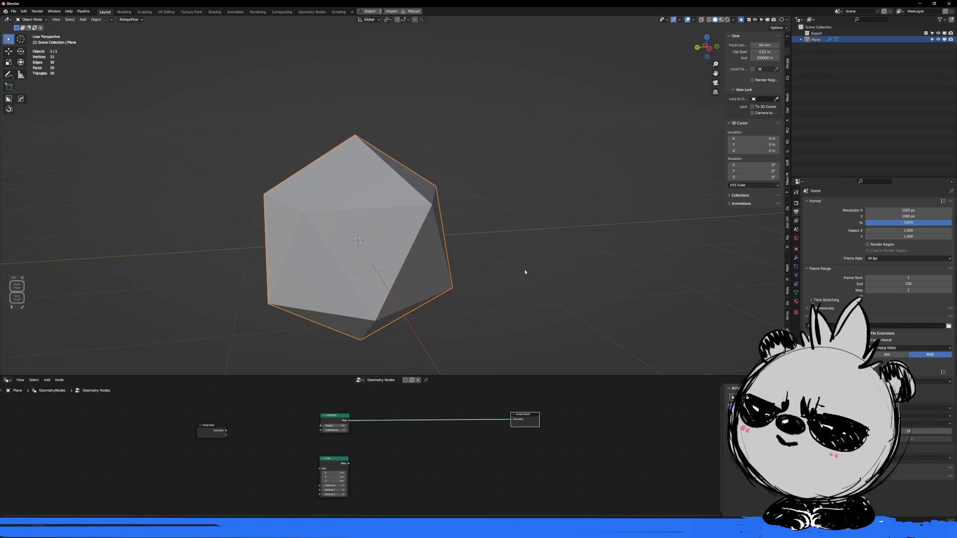
# Add a cone object with its origin at the base and apply its transform.
pyautogui.click(82, 19)
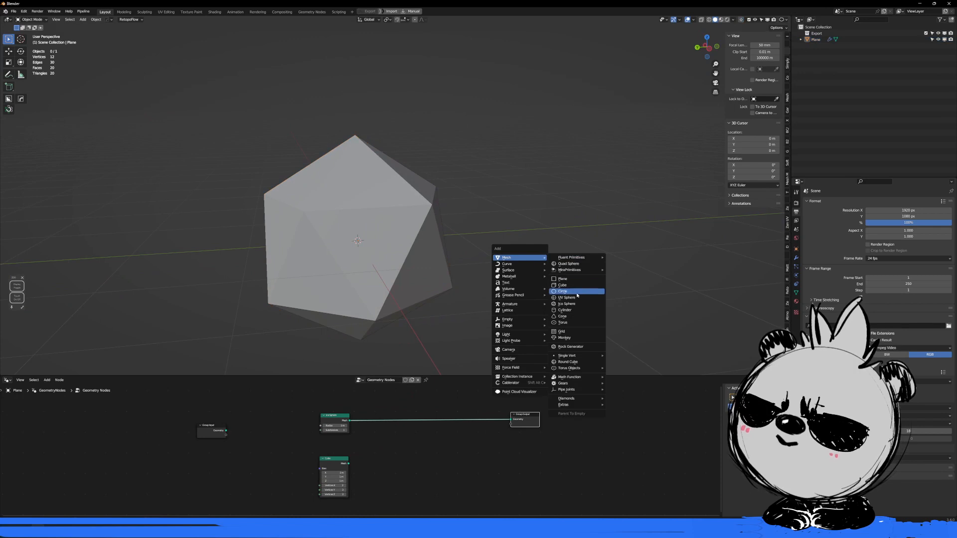
pyautogui.click(562, 316)
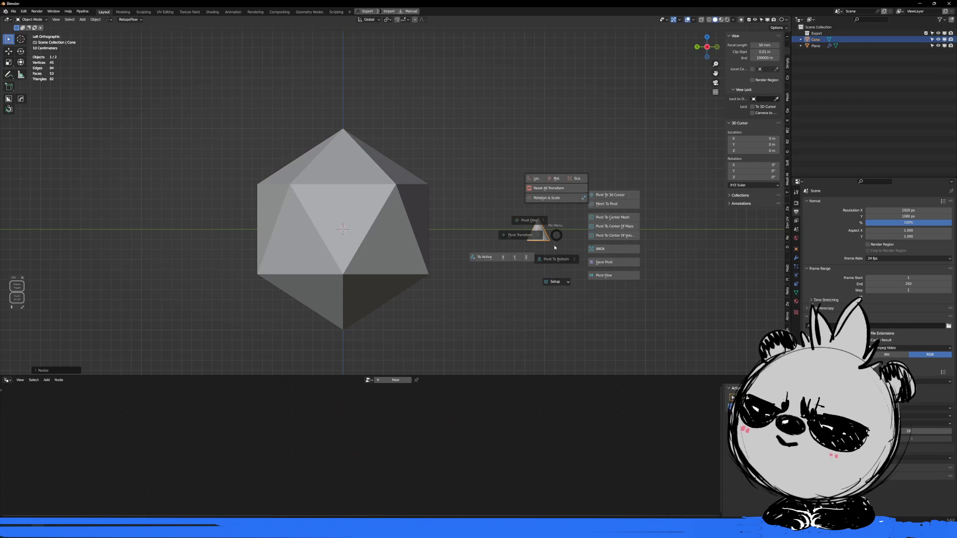
pyautogui.click(555, 259)
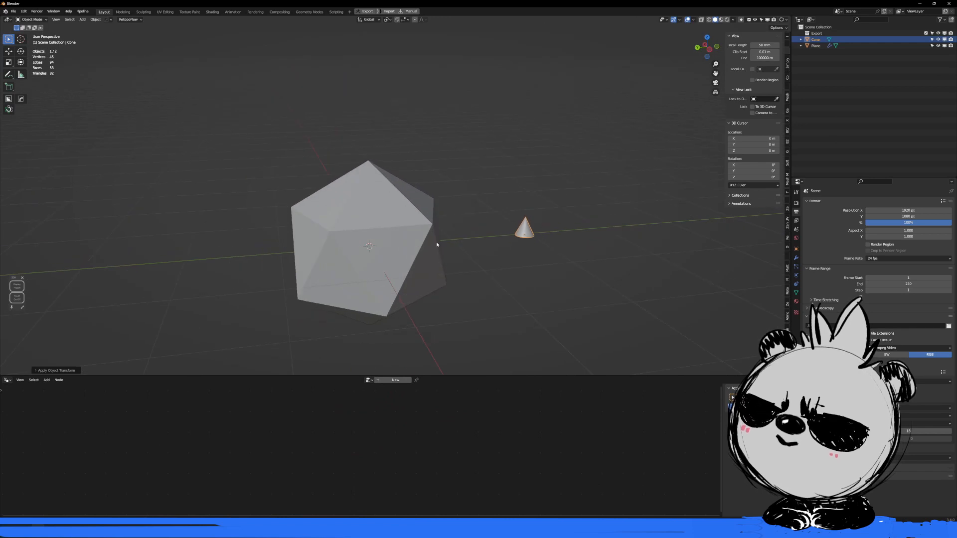
pyautogui.click(816, 44)
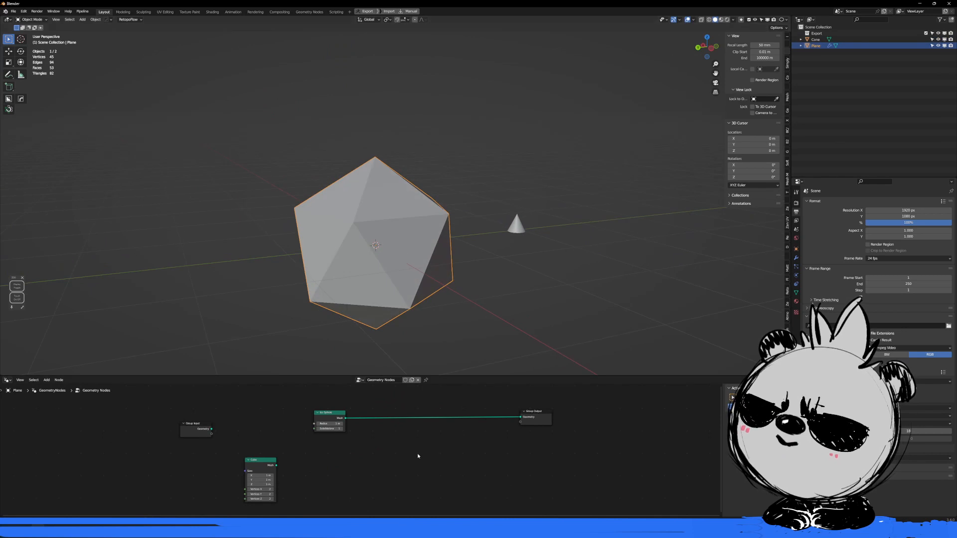
# Search-add a Mesh to Points node between the Ico Sphere and Group Output.
pyautogui.click(46, 380)
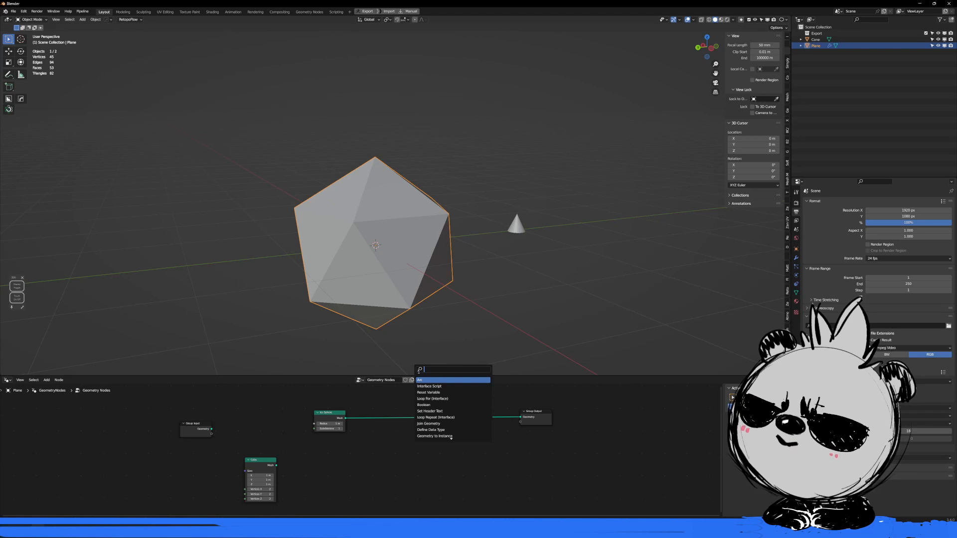
pyautogui.write('mesh')
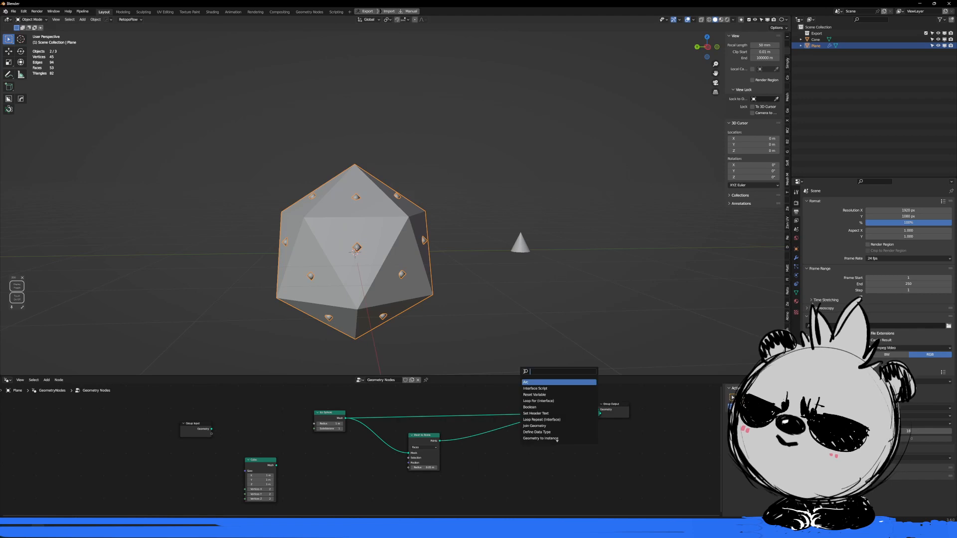
# Add Instance on Points with an Object Info node referencing the cone.
pyautogui.write('ID')
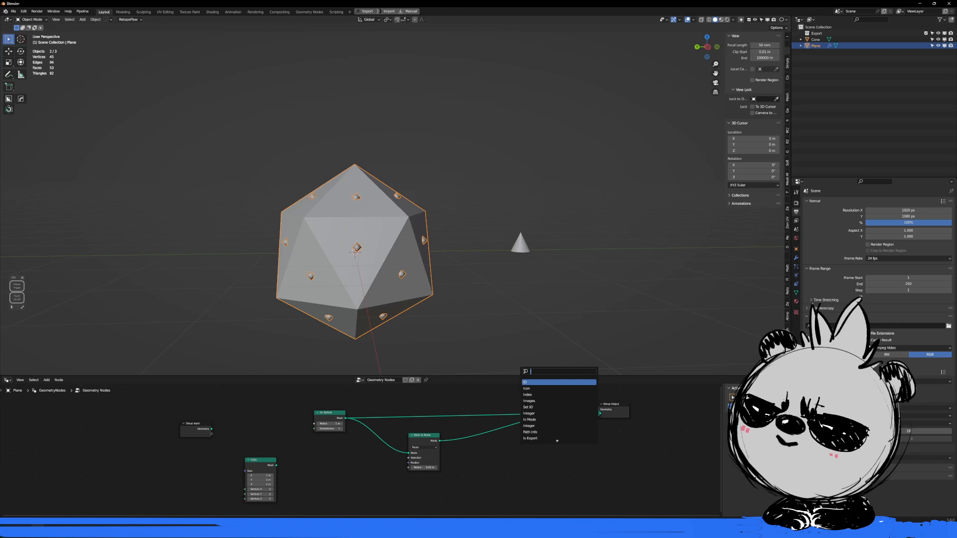
pyautogui.write('instanc')
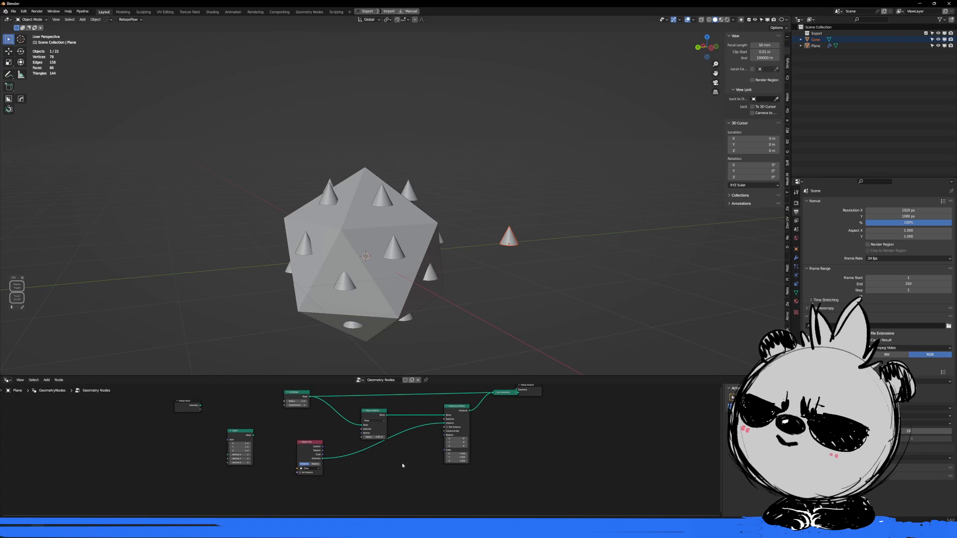
# Add a Sample Nearest Surface node to the tree.
pyautogui.click(46, 380)
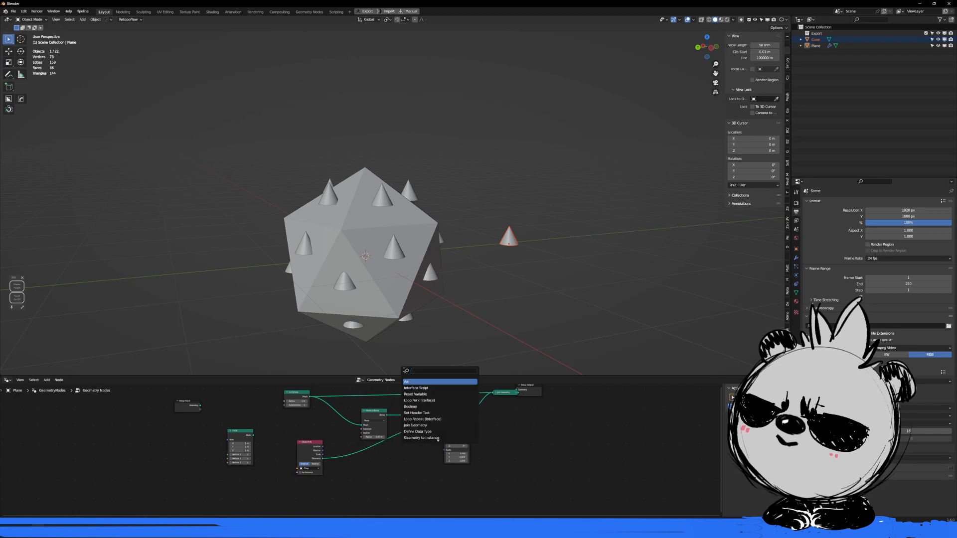
pyautogui.write('s')
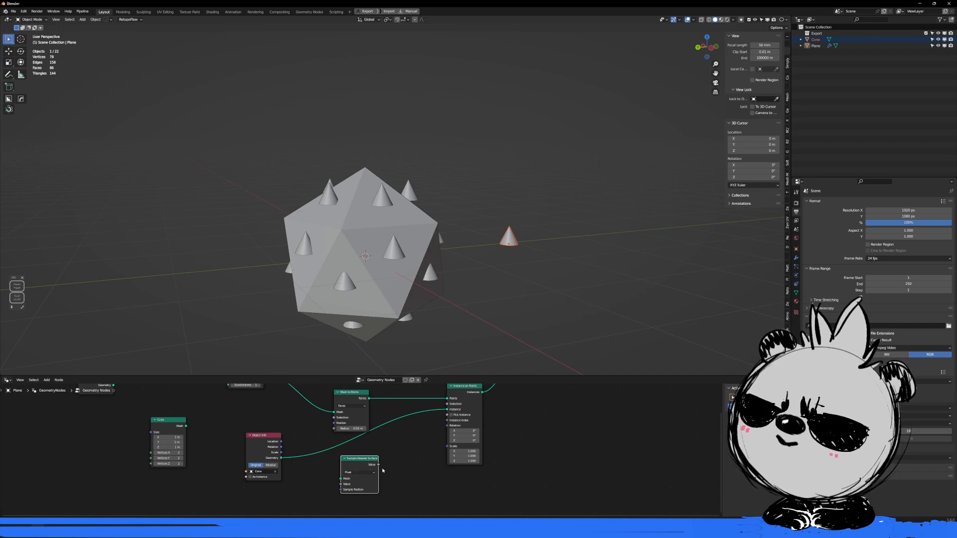
pyautogui.click(359, 472)
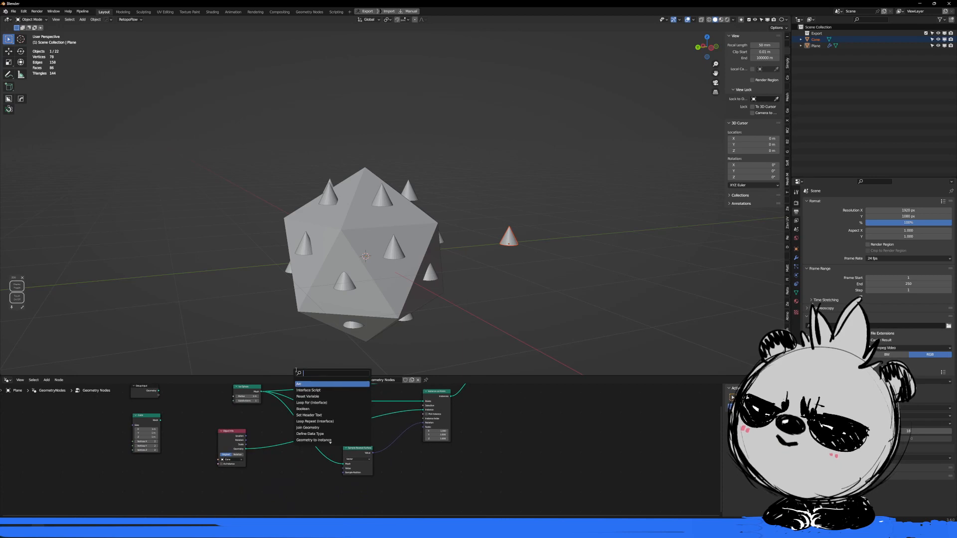
# Add a Normal input node to feed the sampled rotation.
pyautogui.write('norm')
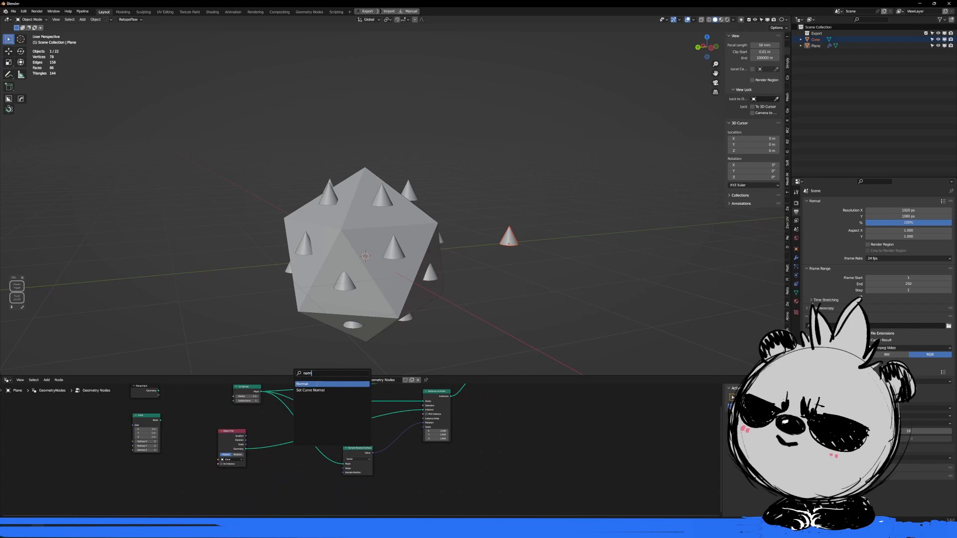
pyautogui.click(303, 383)
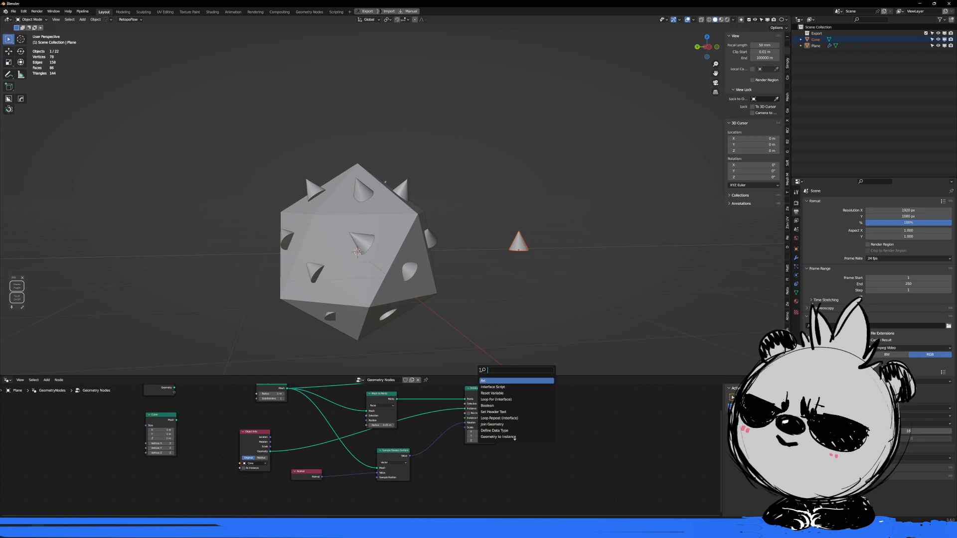
# Add an Align Euler to Vector node between the sampled normal and Rotation.
pyautogui.write('align')
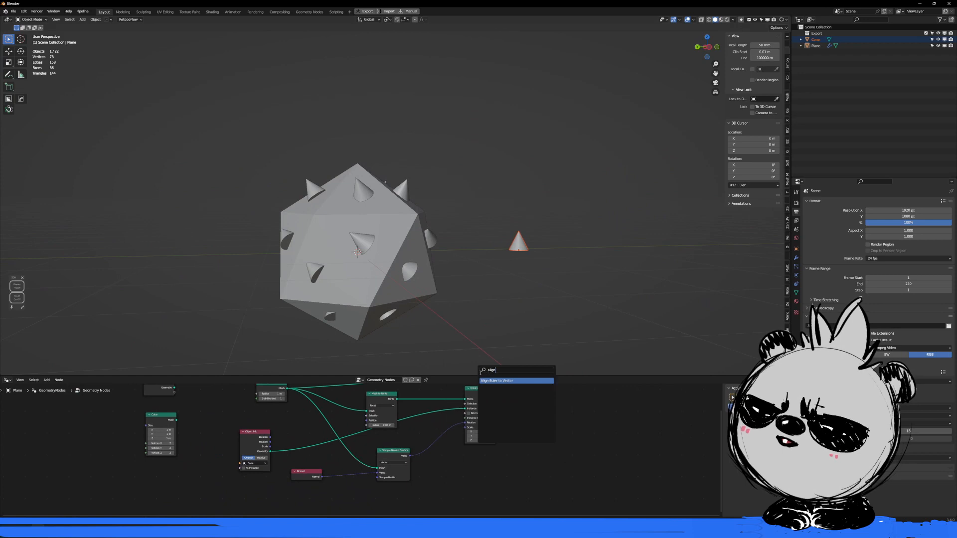
pyautogui.click(495, 379)
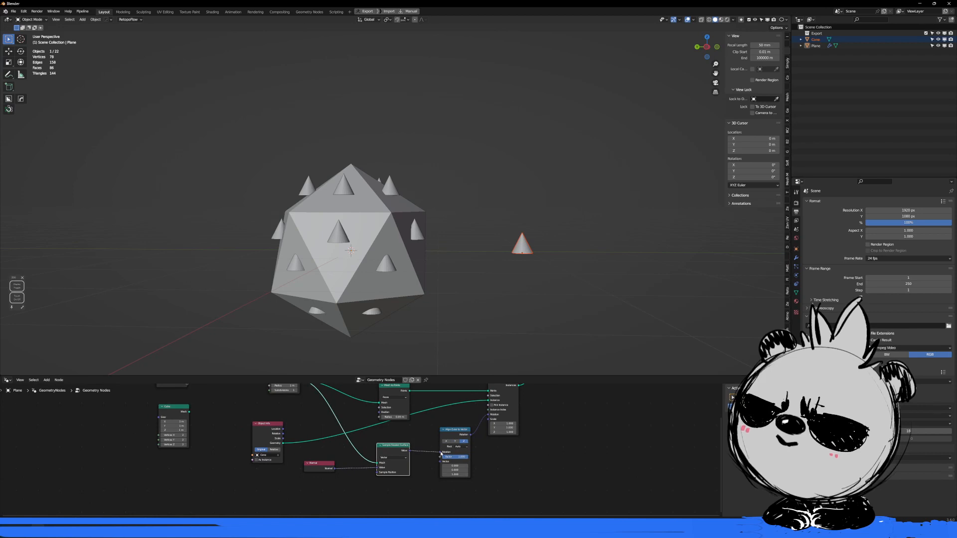
pyautogui.moveTo(428, 441)
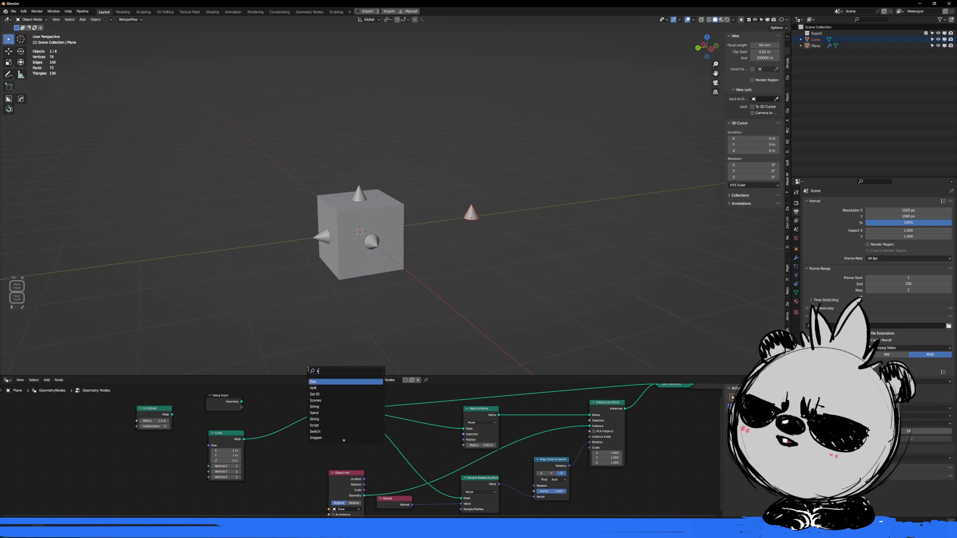
# Add a Subdivide Mesh node for the cube and inspect the spiked cube.
pyautogui.write('ub')
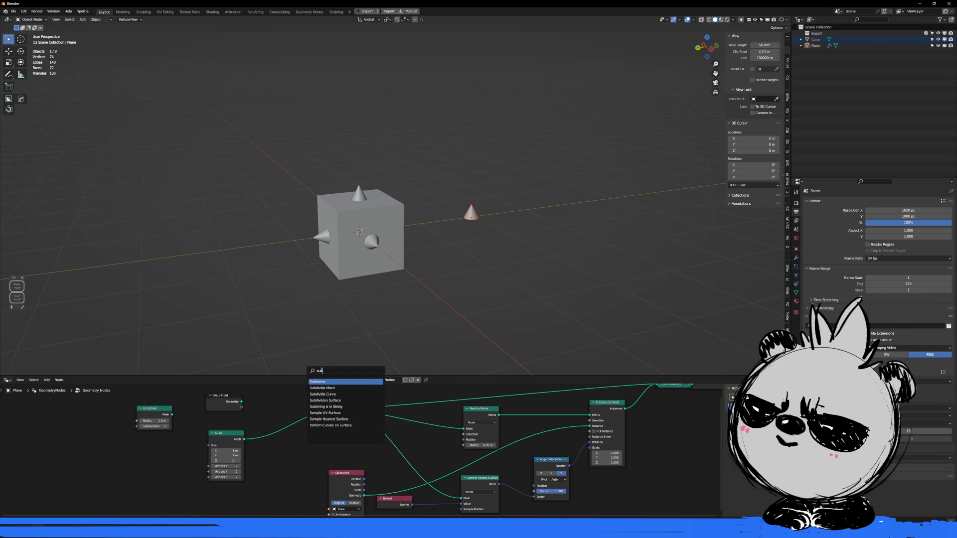
pyautogui.click(321, 387)
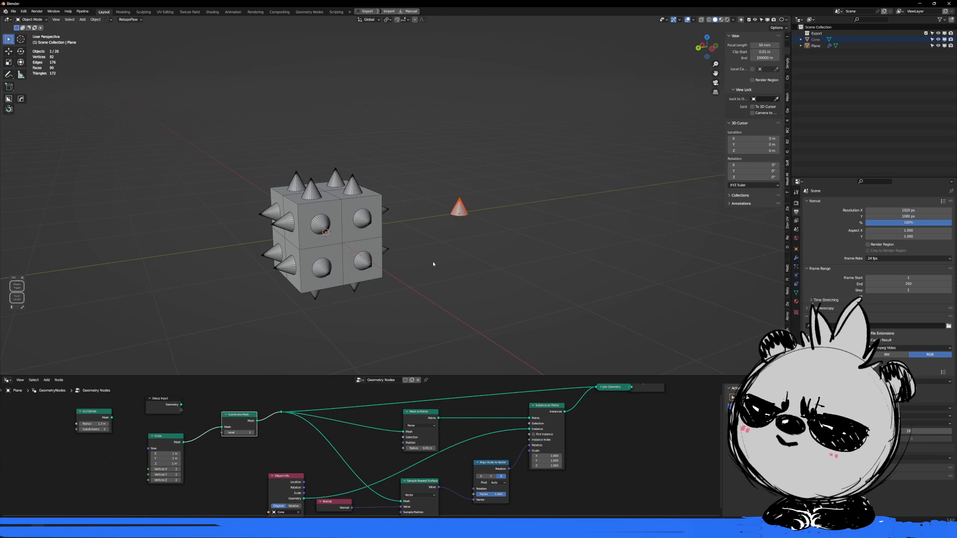
pyautogui.moveTo(433, 263); pyautogui.dragTo(433, 244)
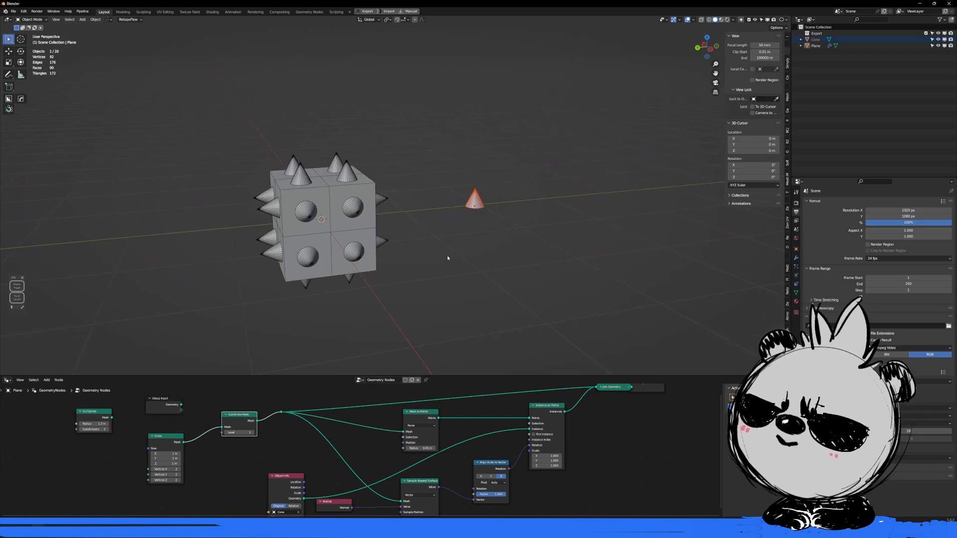